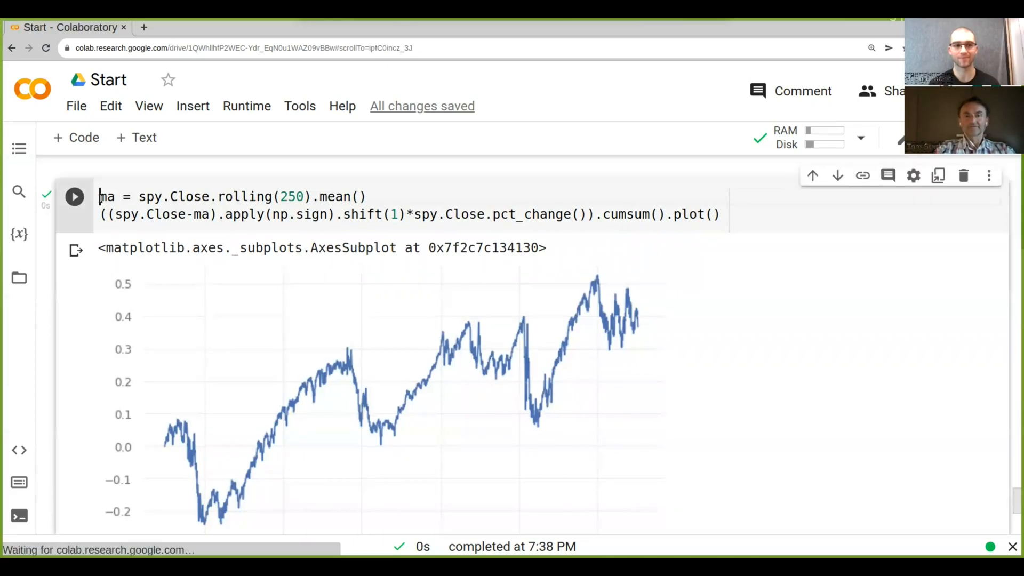
- Add start = time() at the top, comment out .plot(), and append print(time()-start)
{"action": "key", "text": "Enter"}
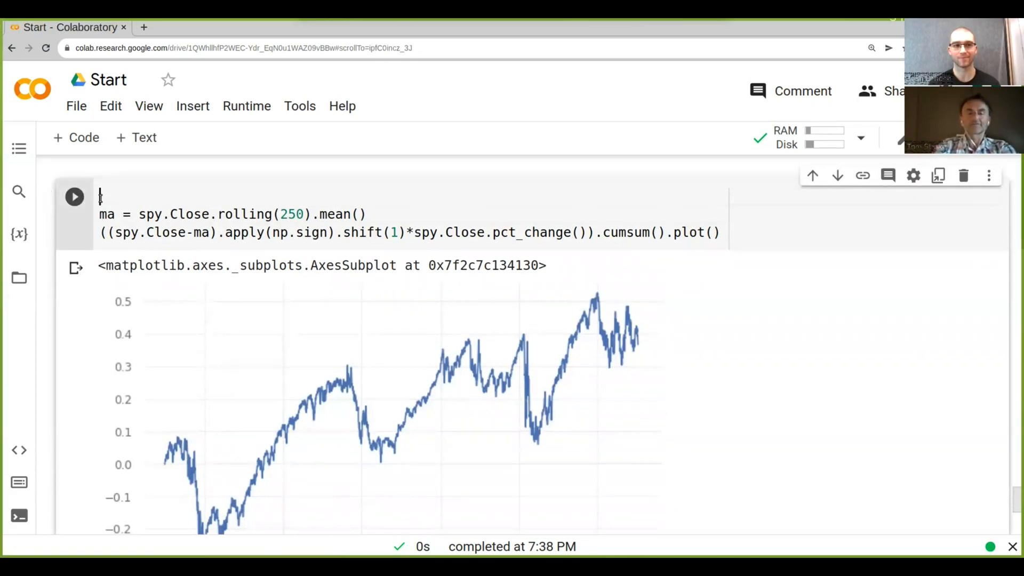
{"action": "left_click", "coordinate": [667, 232]}
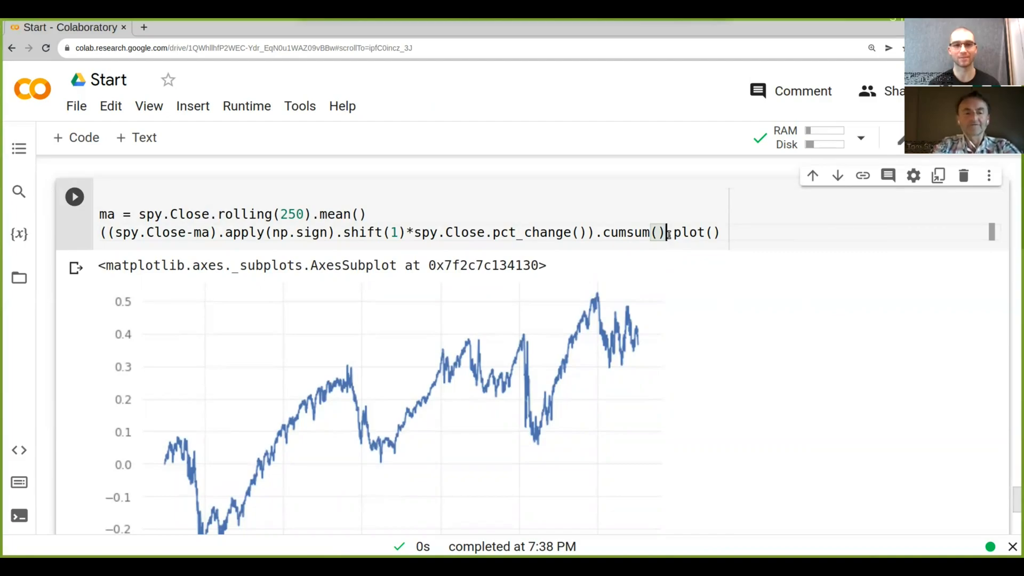
{"action": "type", "text": "#"}
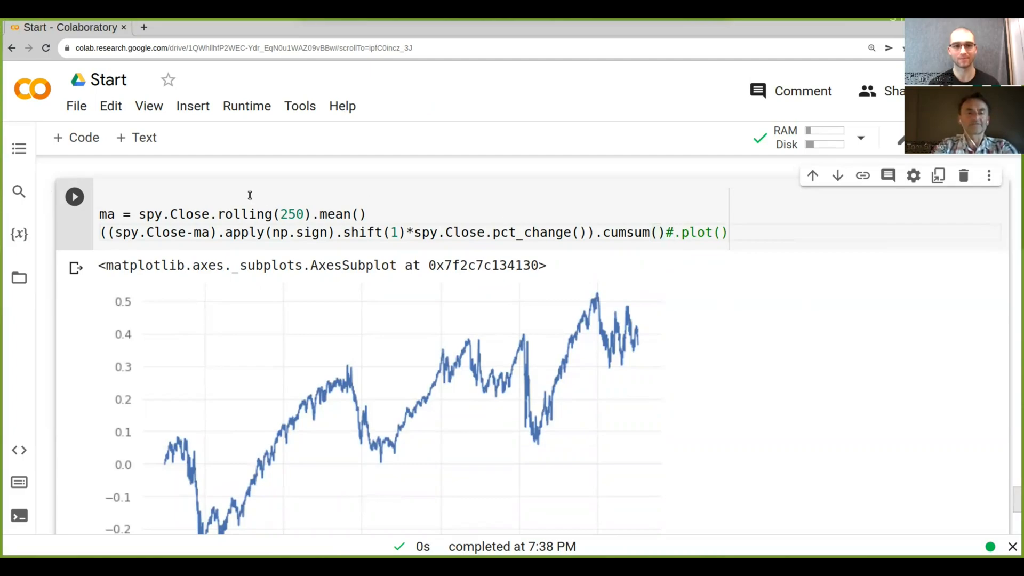
{"action": "type", "text": "st"}
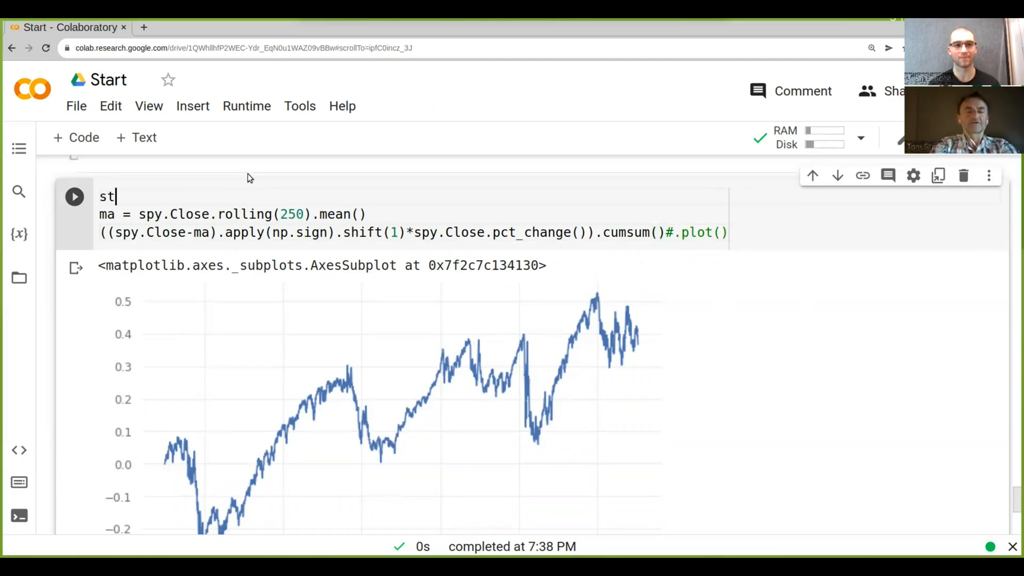
{"action": "type", "text": "art ="}
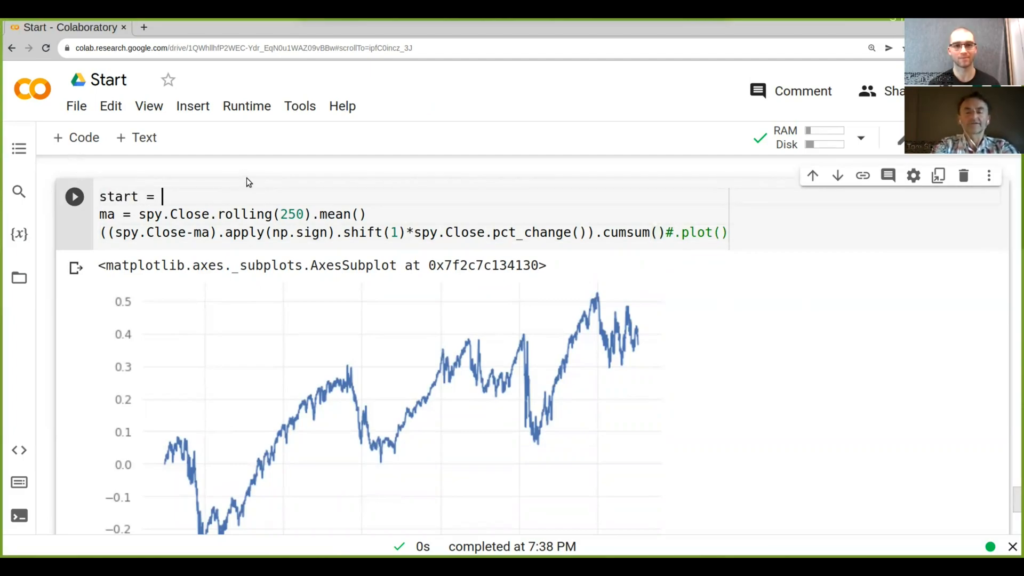
{"action": "type", "text": "time()"}
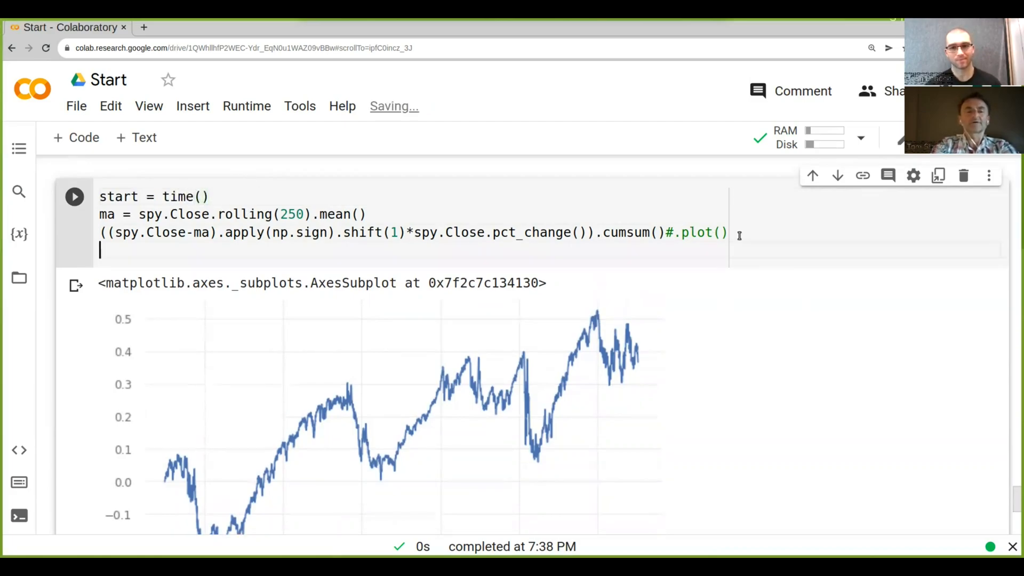
{"action": "type", "text": "print()"}
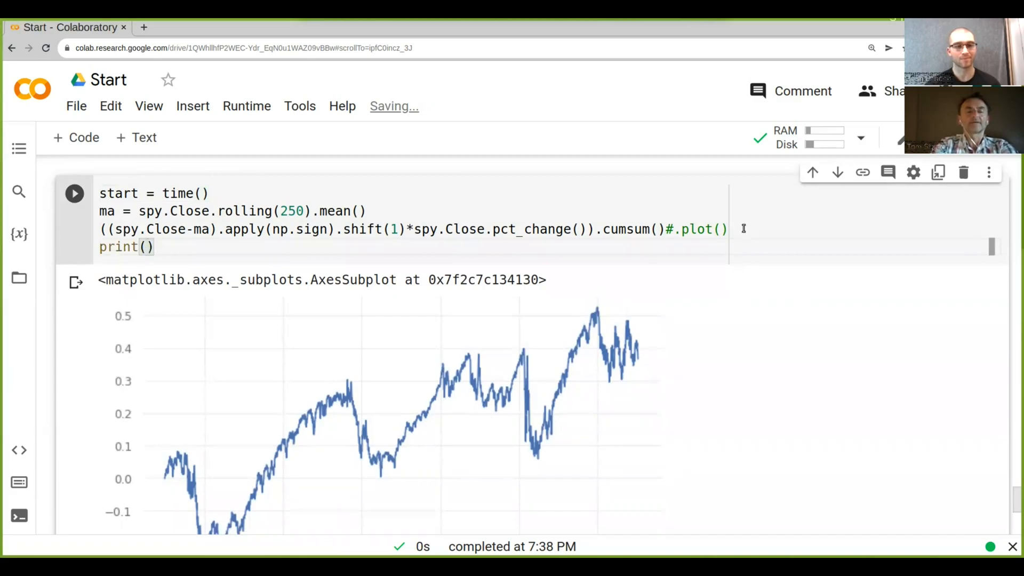
{"action": "type", "text": "time()"}
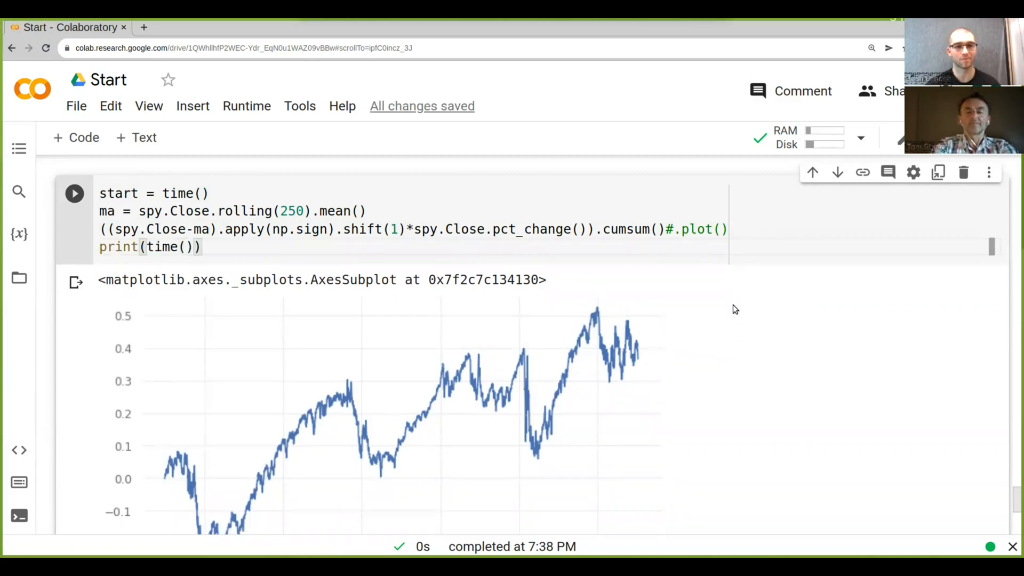
{"action": "type", "text": "-start"}
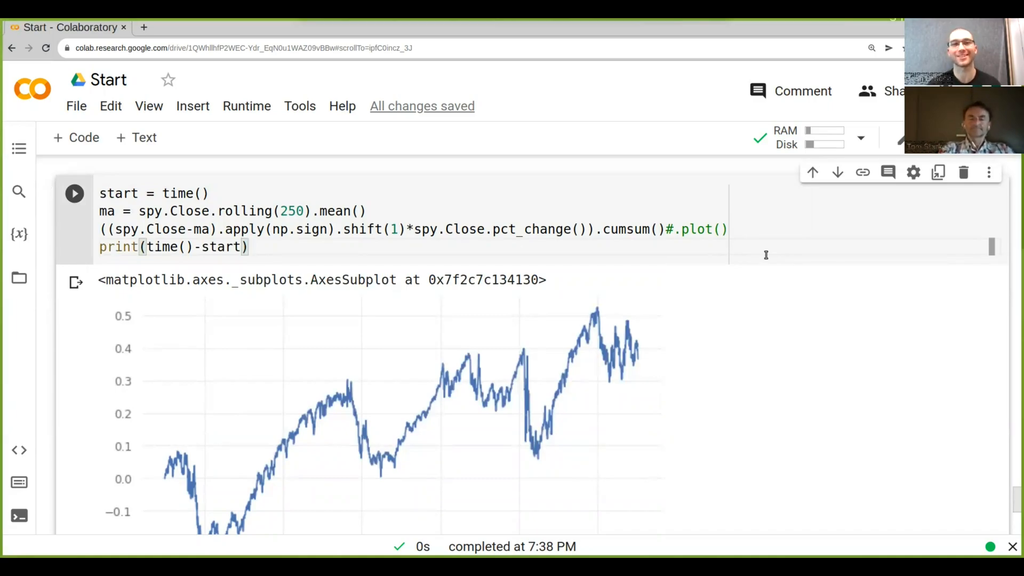
{"action": "mouse_move", "coordinate": [626, 213]}
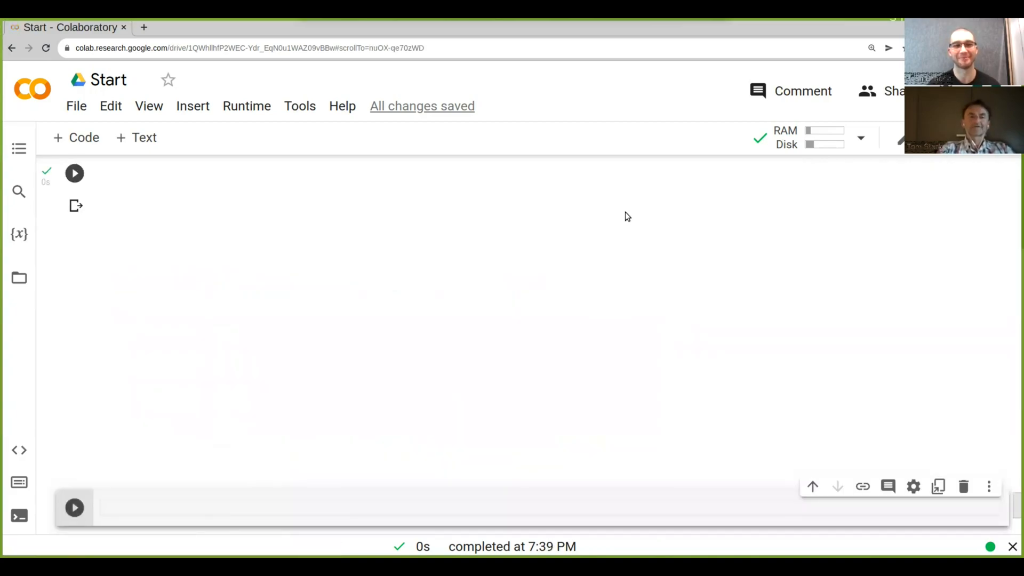
- Scroll down to the printed runtime of about 0.0078 seconds
{"action": "scroll", "scroll_direction": "down", "scroll_amount": 3}
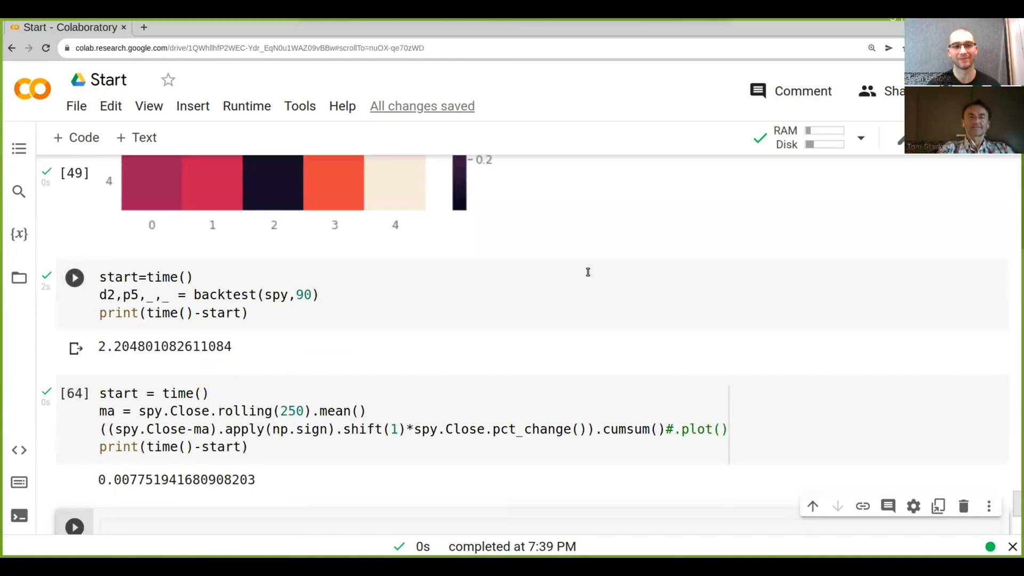
{"action": "scroll", "scroll_direction": "down", "scroll_amount": 3}
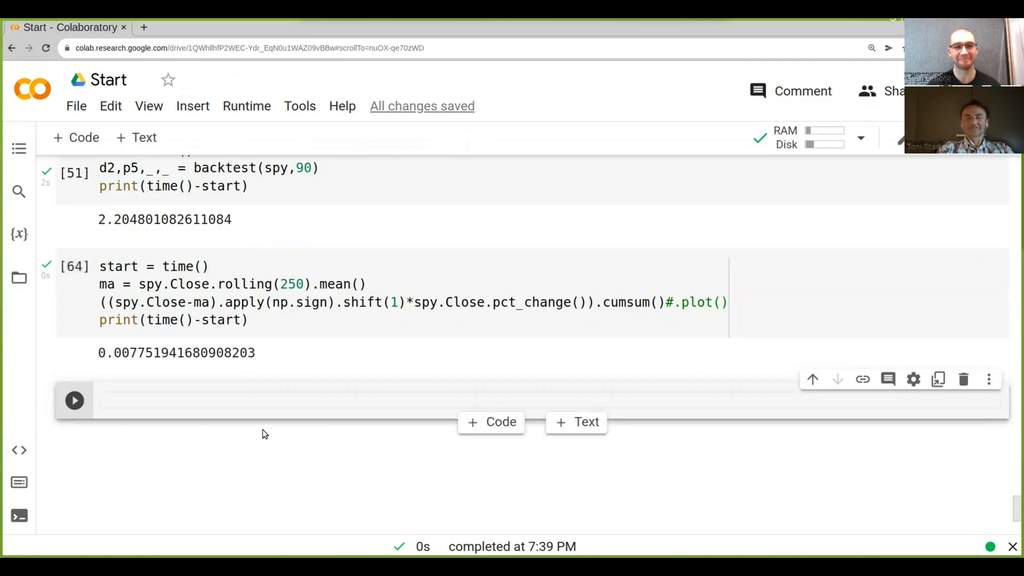
- Evaluate 2/0.0077 in the empty cell, giving about 259.7
{"action": "left_click", "coordinate": [265, 401]}
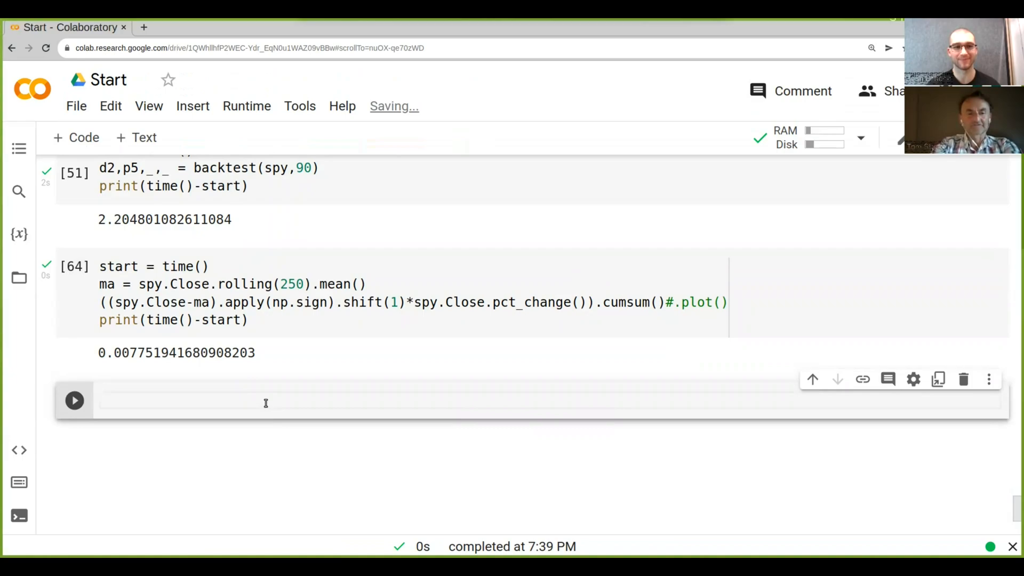
{"action": "type", "text": "2/"}
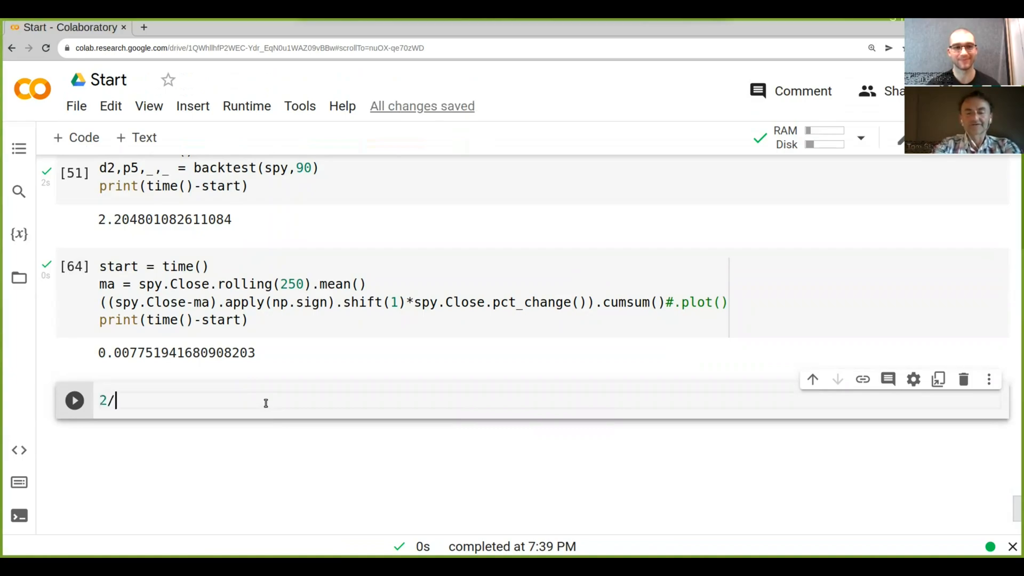
{"action": "type", "text": "0.0"}
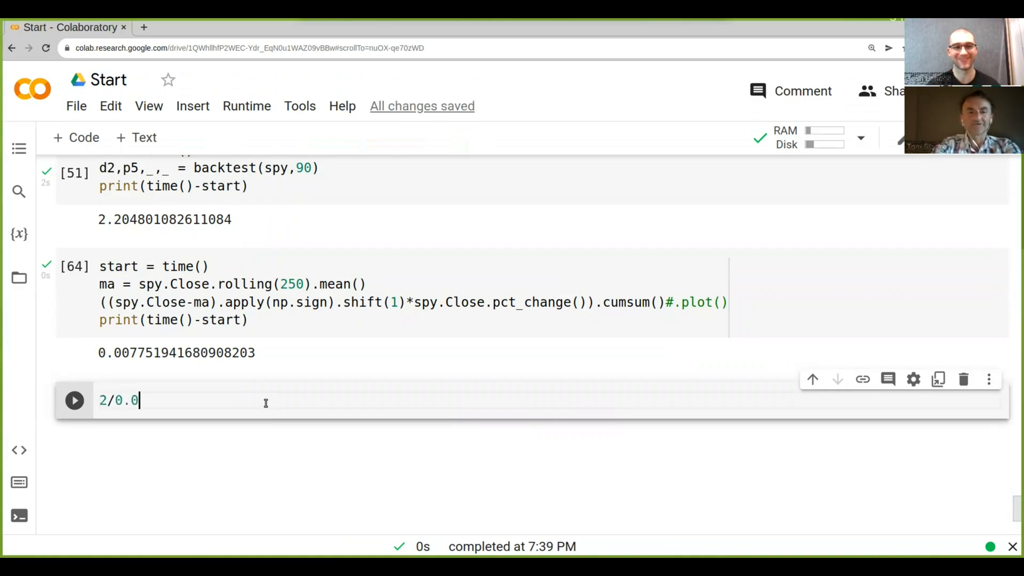
{"action": "type", "text": "077"}
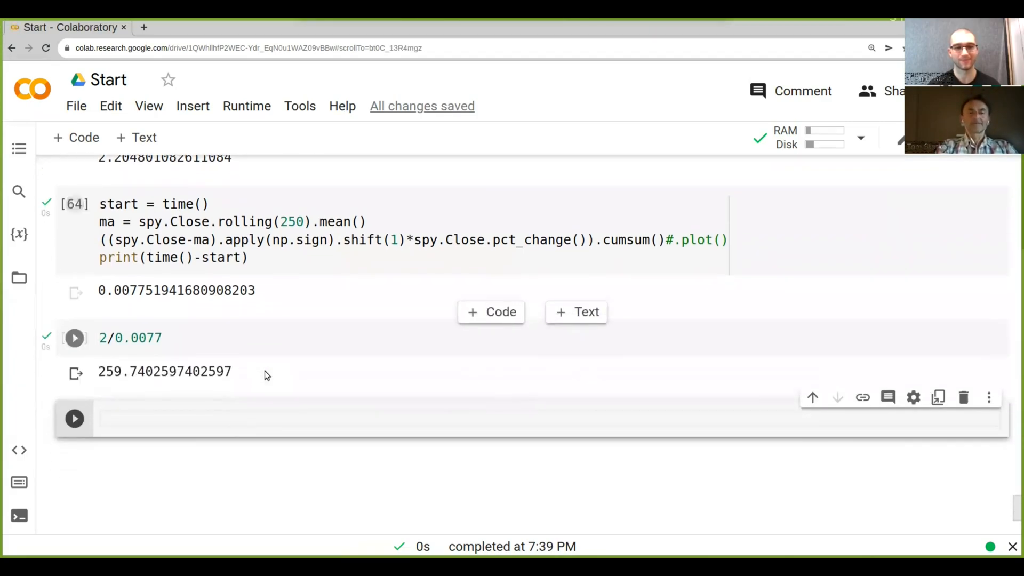
{"action": "mouse_move", "coordinate": [267, 375]}
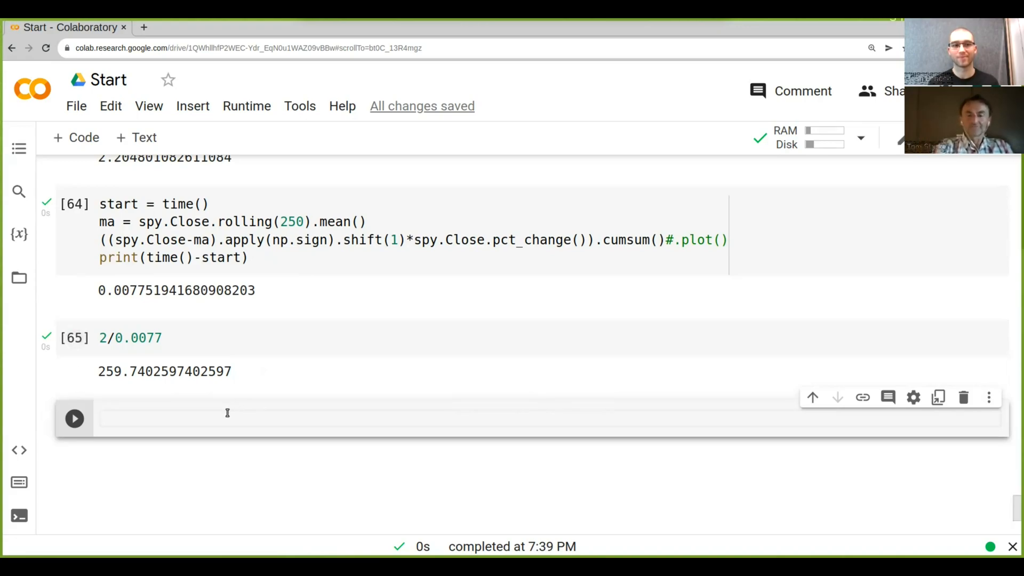
{"action": "type", "text": "0"}
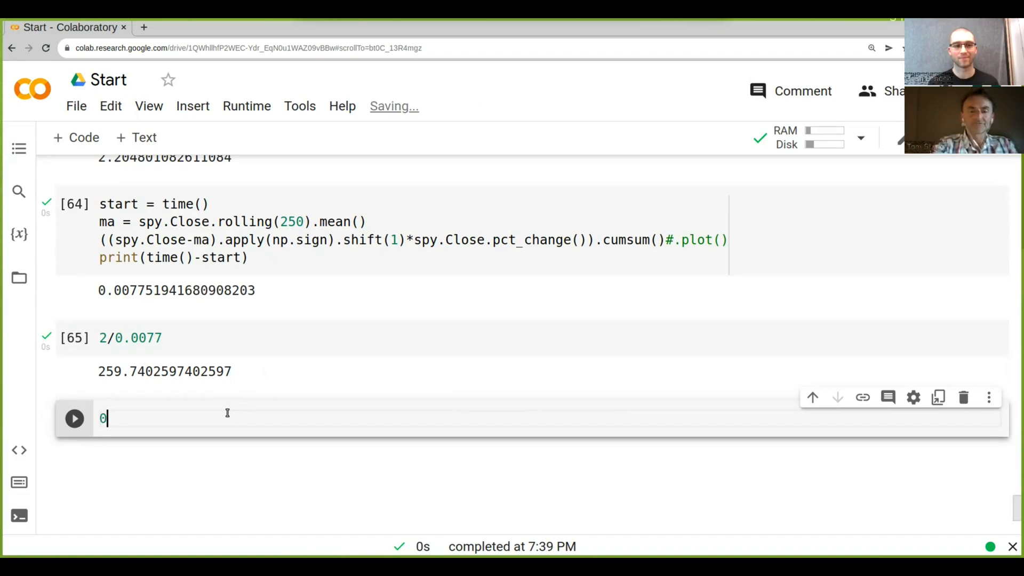
{"action": "type", "text": ".0077*"}
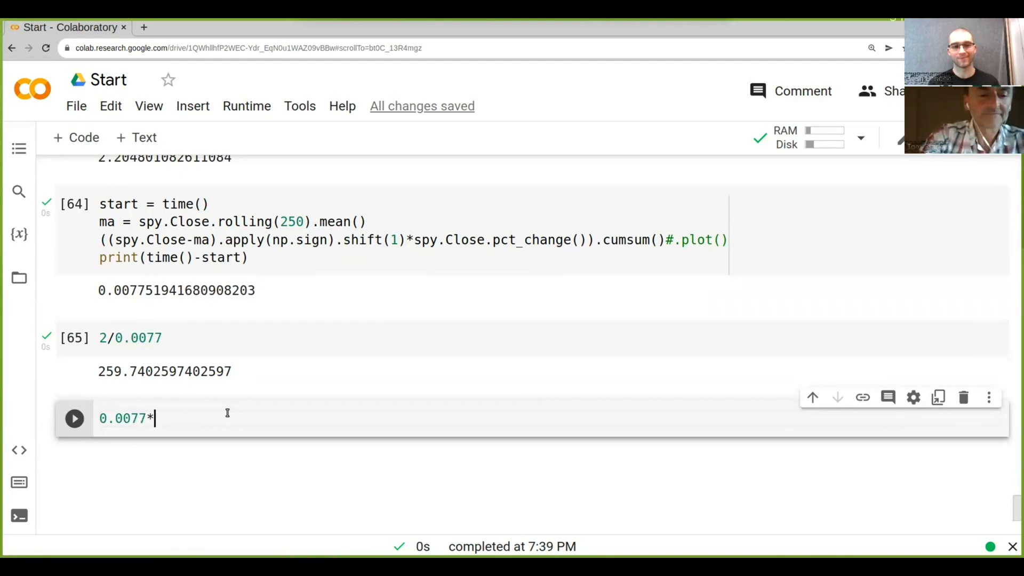
{"action": "type", "text": "10000"}
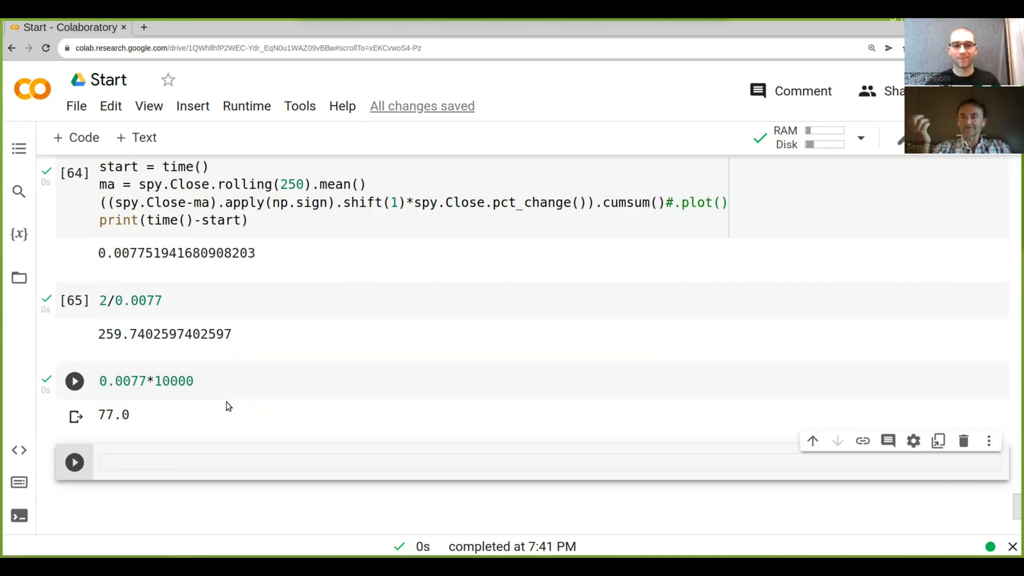
{"action": "scroll", "scroll_direction": "up", "scroll_amount": 3}
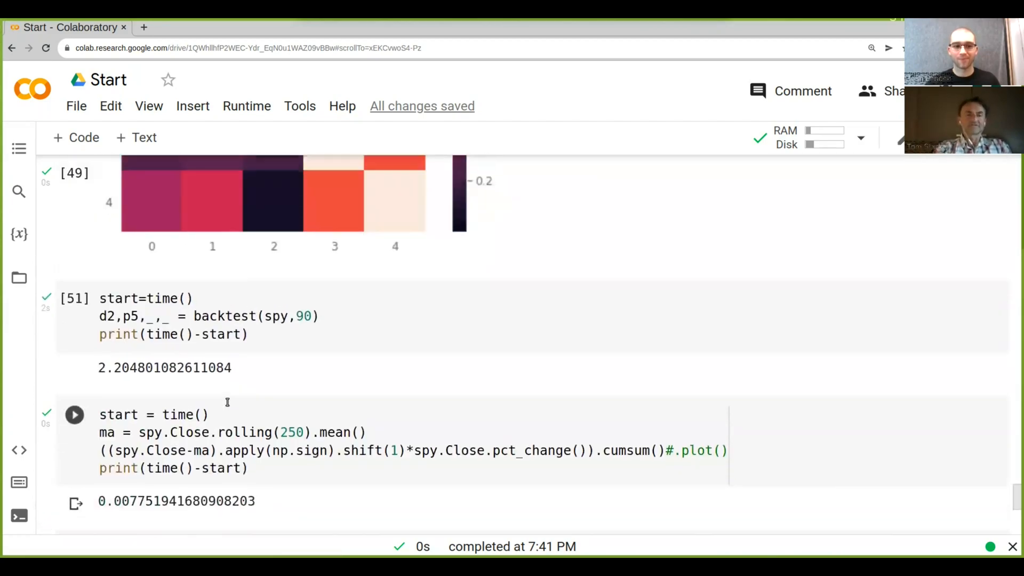
{"action": "scroll", "scroll_direction": "up", "scroll_amount": 3}
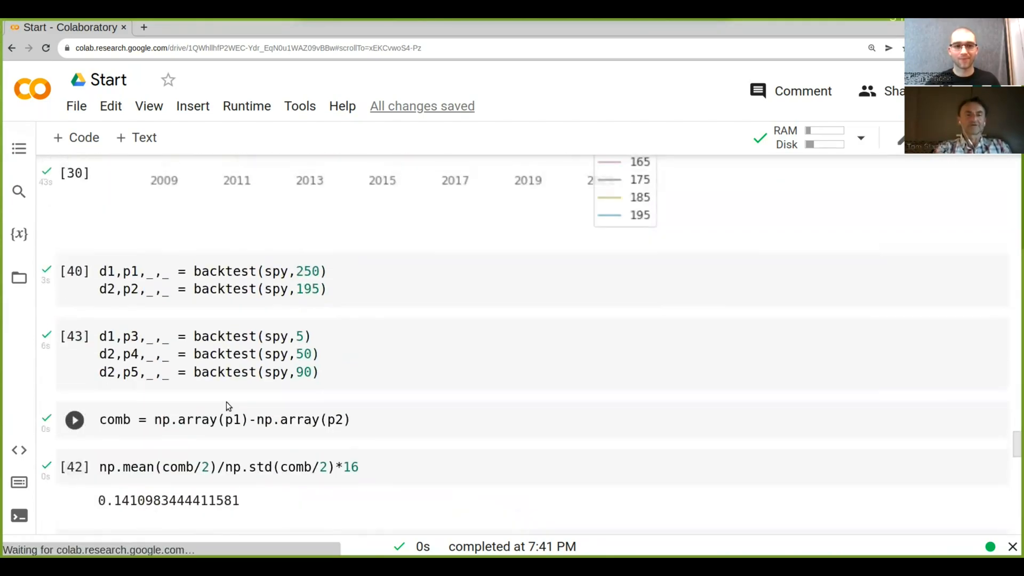
{"action": "scroll", "scroll_direction": "up", "scroll_amount": 3}
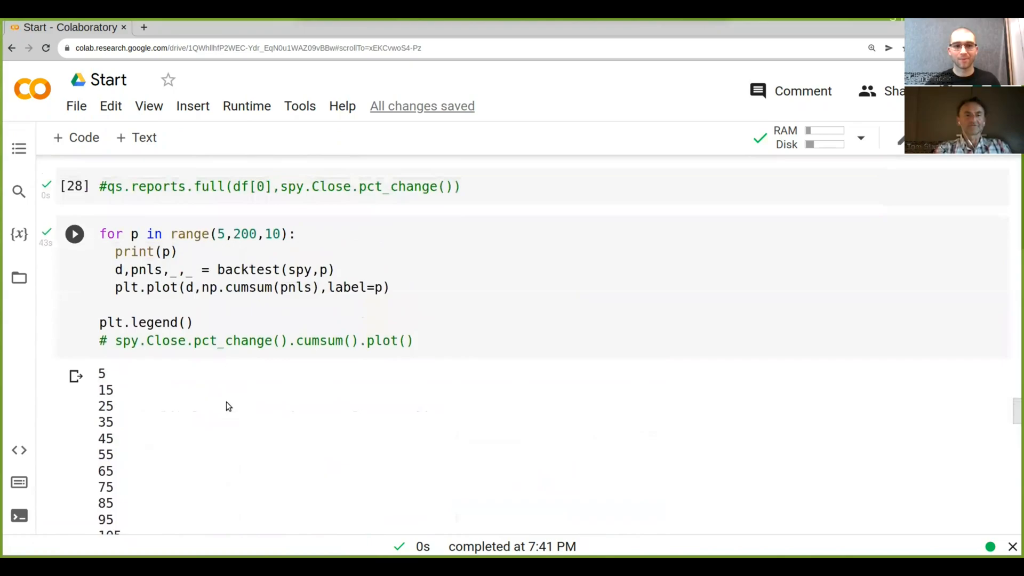
{"action": "scroll", "scroll_direction": "up", "scroll_amount": 3}
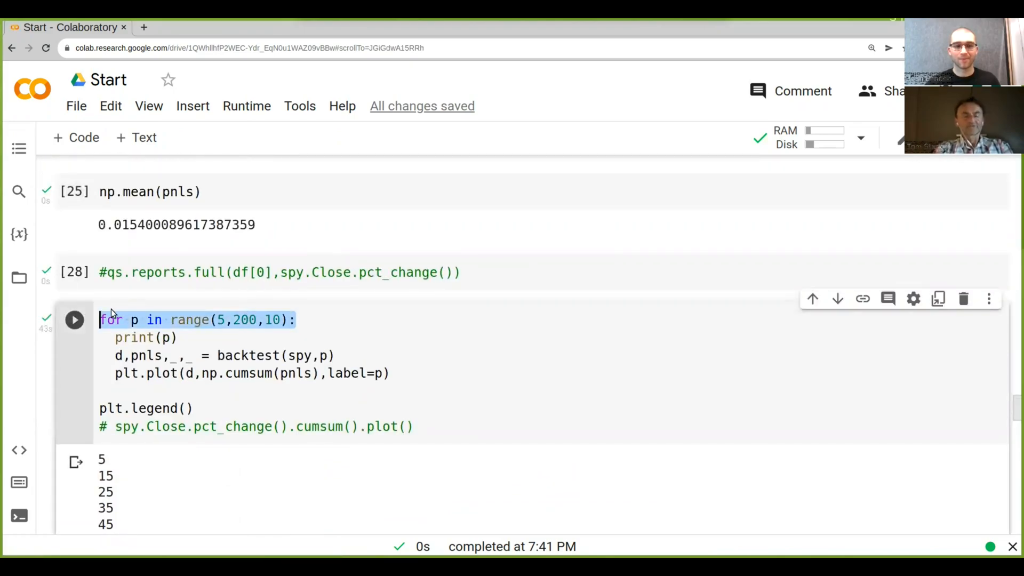
{"action": "scroll", "scroll_direction": "down", "scroll_amount": 3}
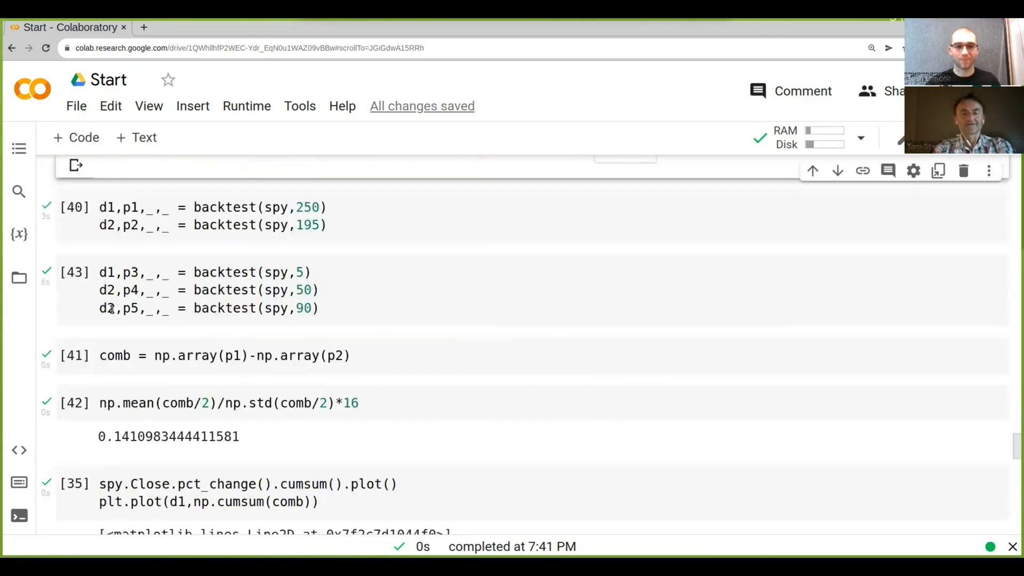
{"action": "scroll", "scroll_direction": "down", "scroll_amount": 3}
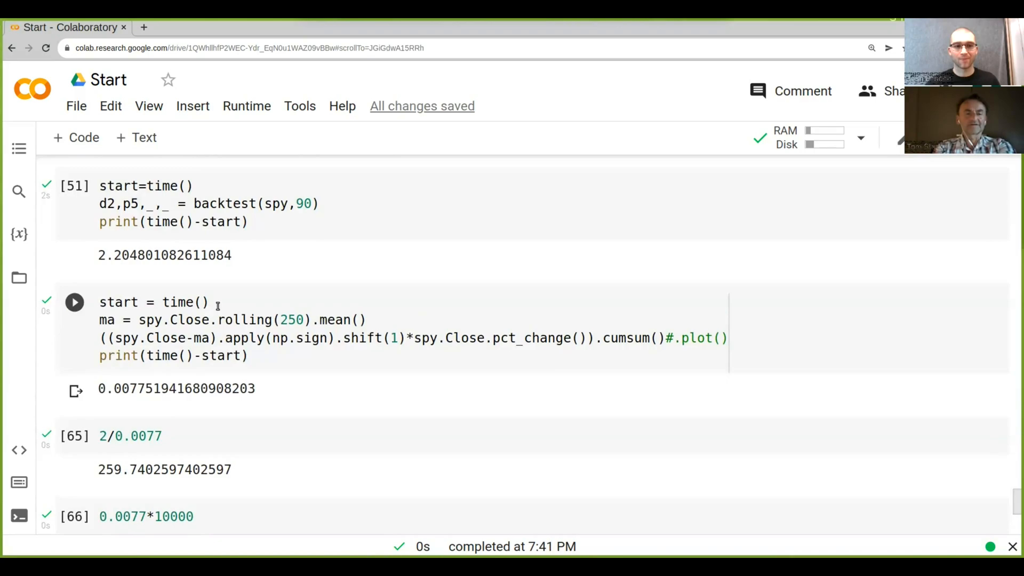
- Loop with for p in range(5,200,10), replace 250 with p, uncomment .plot(), and run
{"action": "left_click", "coordinate": [206, 302]}
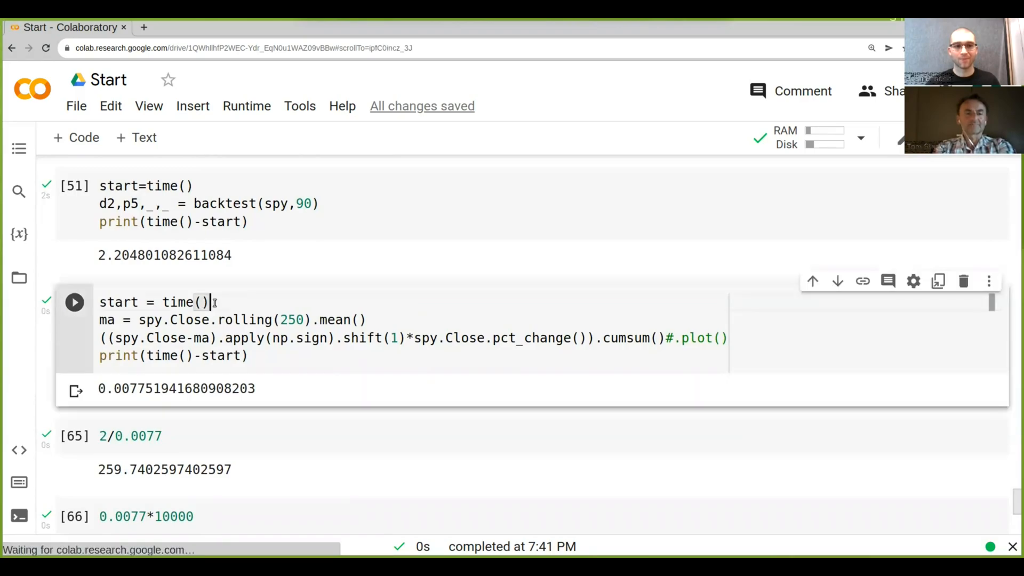
{"action": "key", "text": "Enter"}
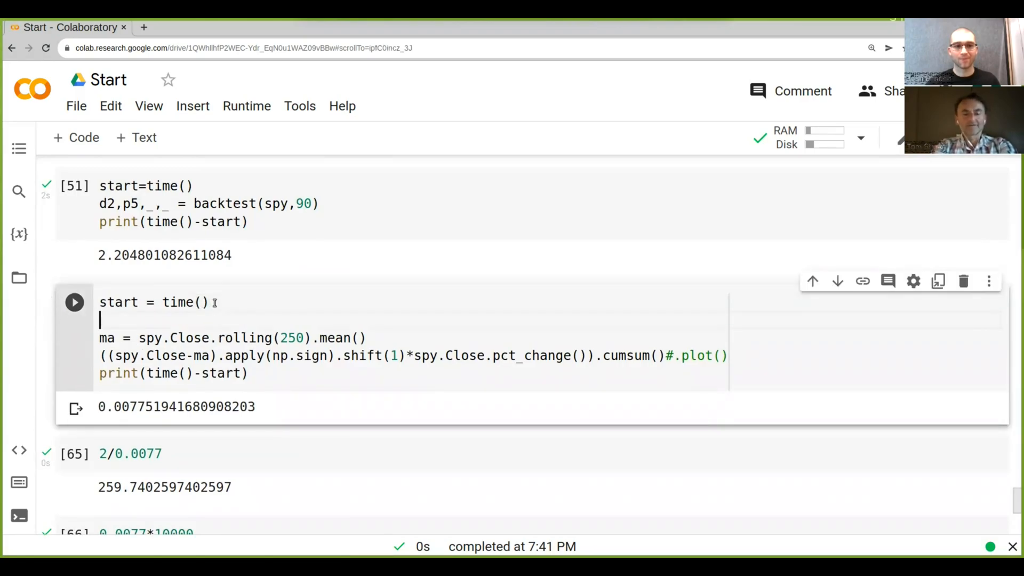
{"action": "type", "text": "for p in range(5,200,10):"}
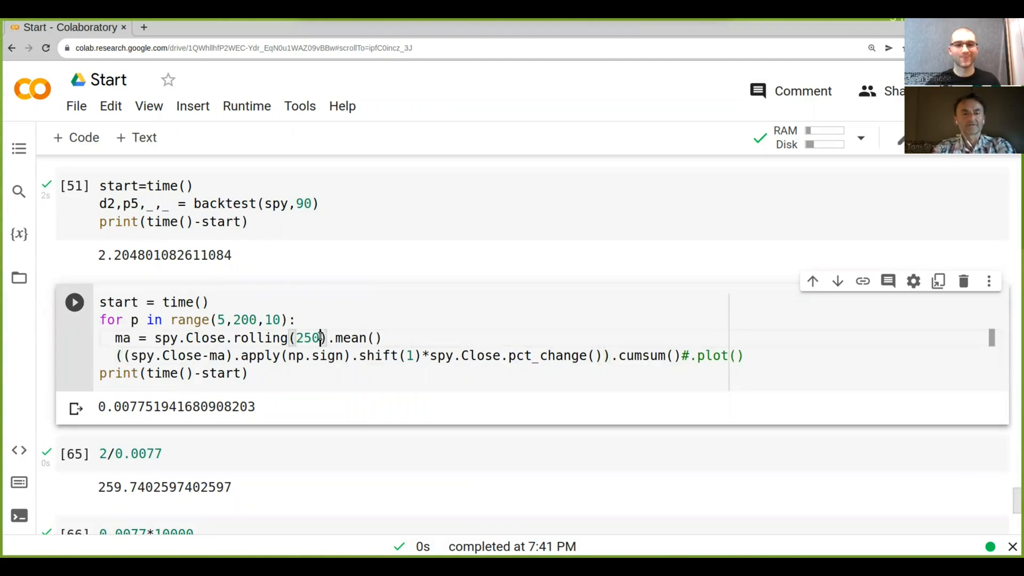
{"action": "double_click", "coordinate": [308, 338]}
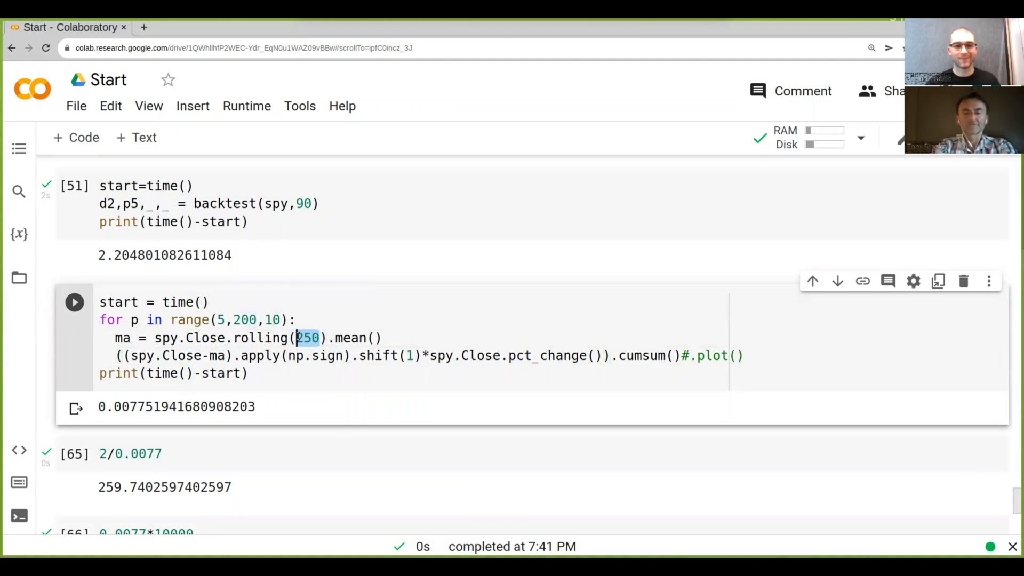
{"action": "type", "text": "p"}
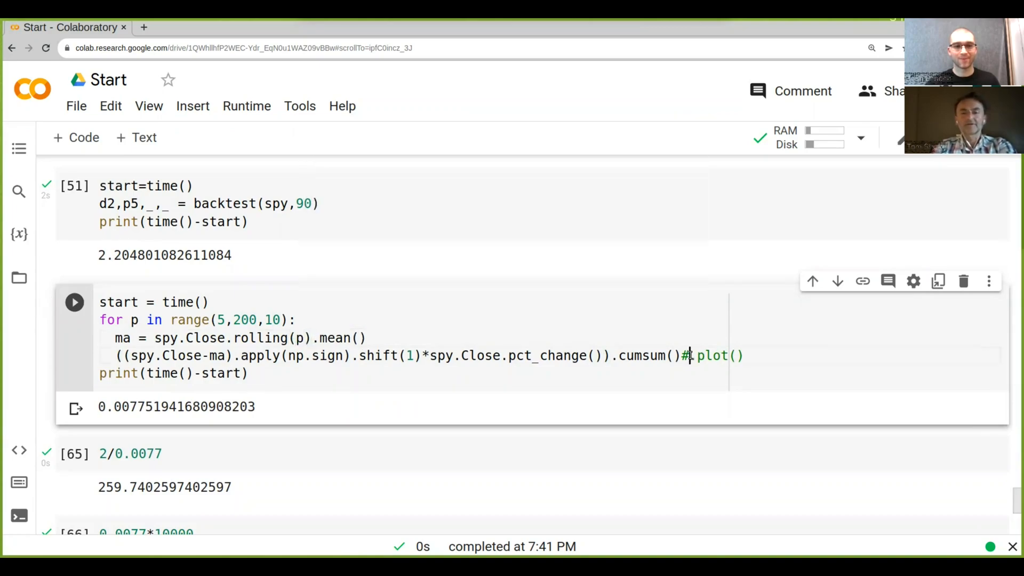
{"action": "key", "text": "Backspace"}
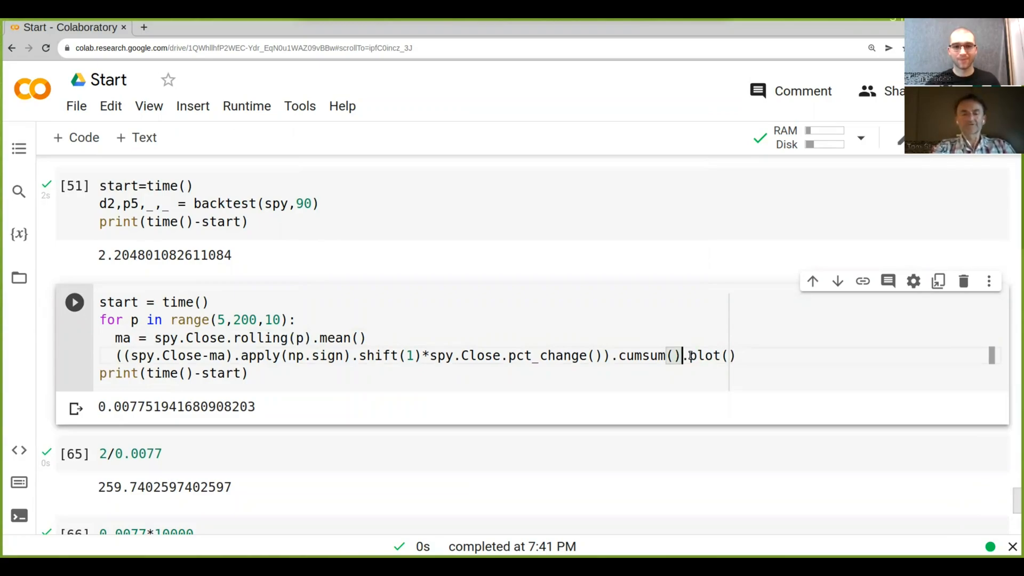
{"action": "left_click", "coordinate": [73, 302]}
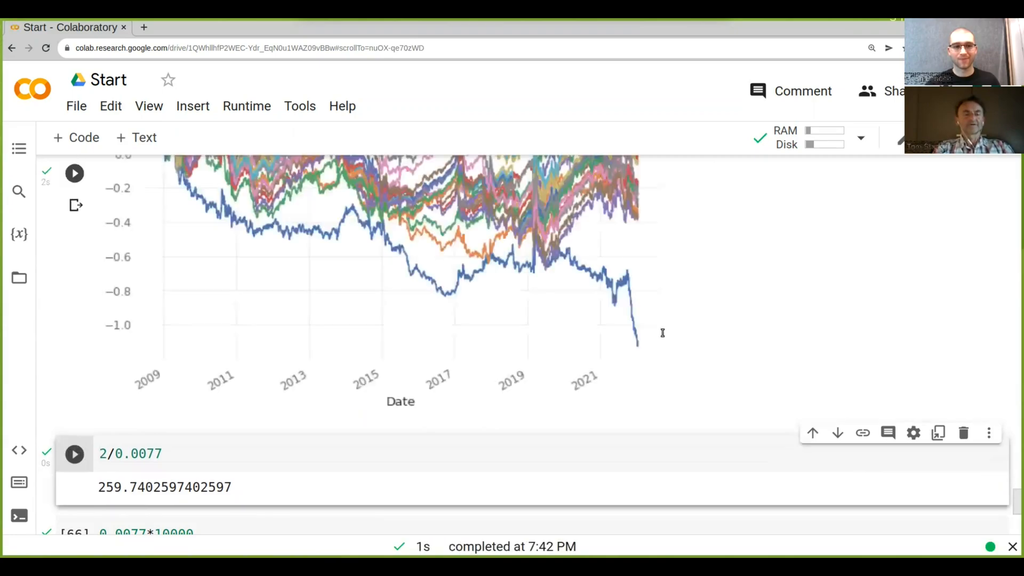
- Scroll through the output showing the 0.975-second runtime and overlapping cumulative return curves
{"action": "scroll", "scroll_direction": "up", "scroll_amount": 3}
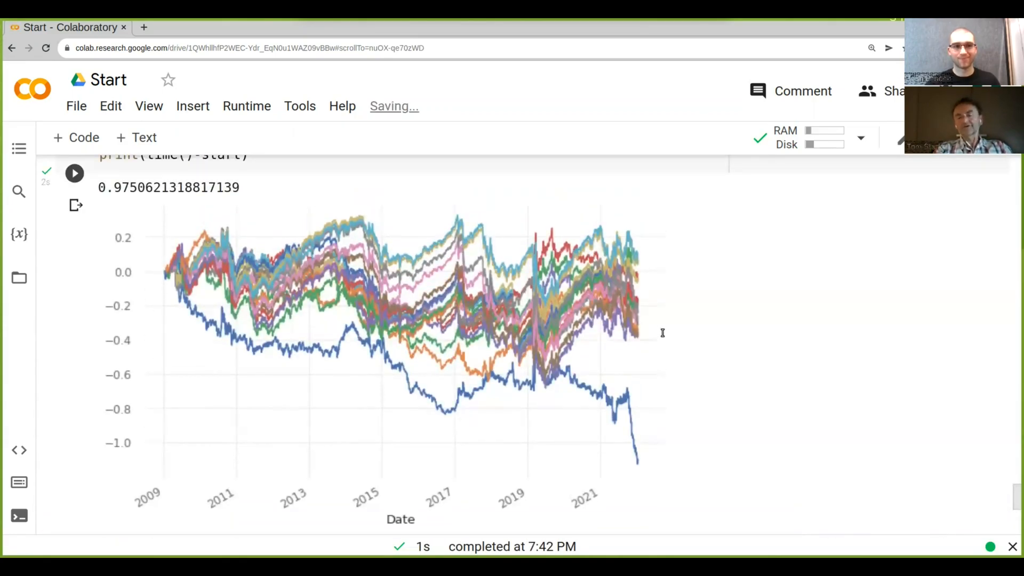
{"action": "scroll", "scroll_direction": "down", "scroll_amount": 3}
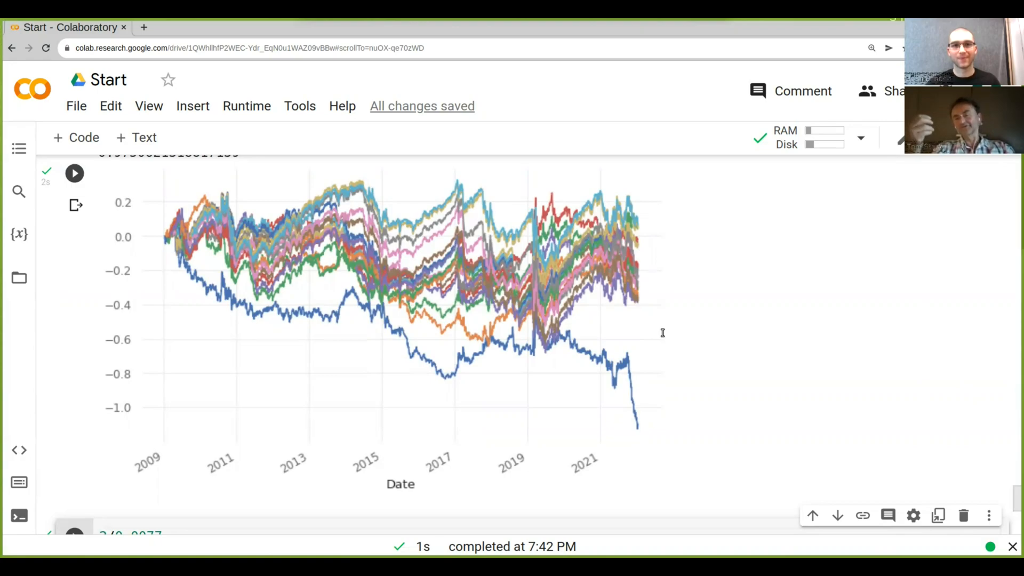
{"action": "scroll", "scroll_direction": "up", "scroll_amount": 3}
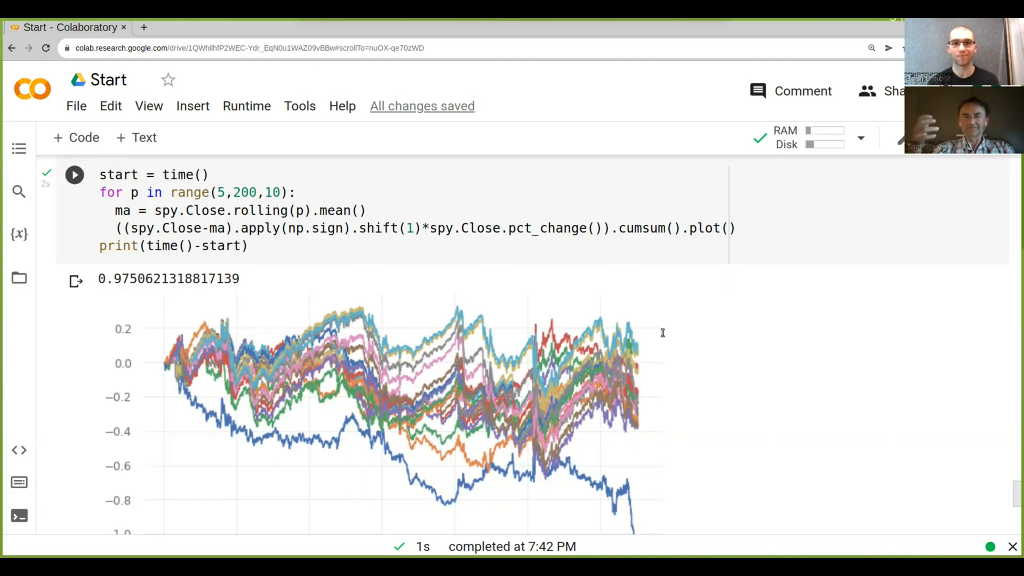
{"action": "mouse_move", "coordinate": [305, 236]}
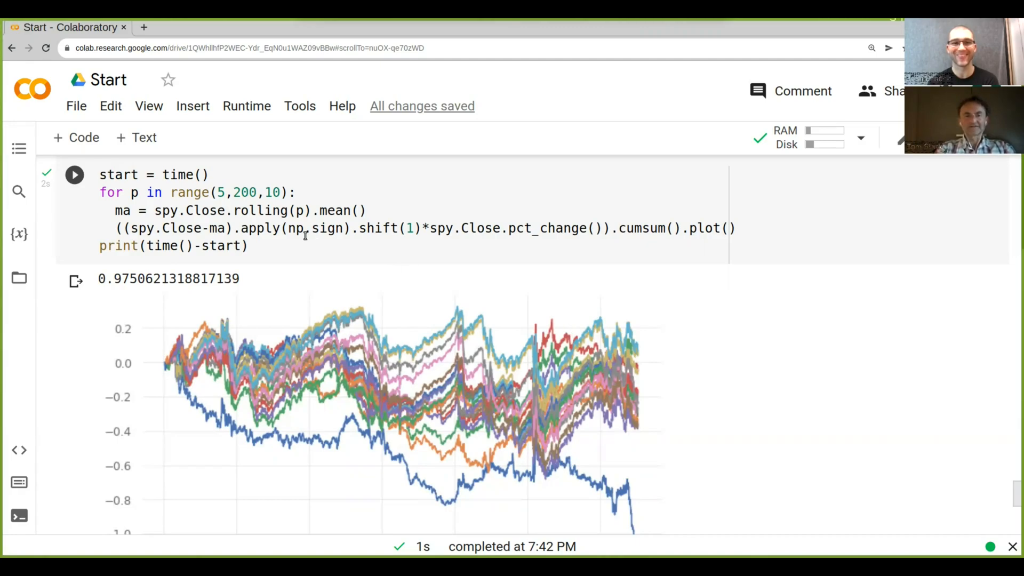
{"action": "mouse_move", "coordinate": [487, 229]}
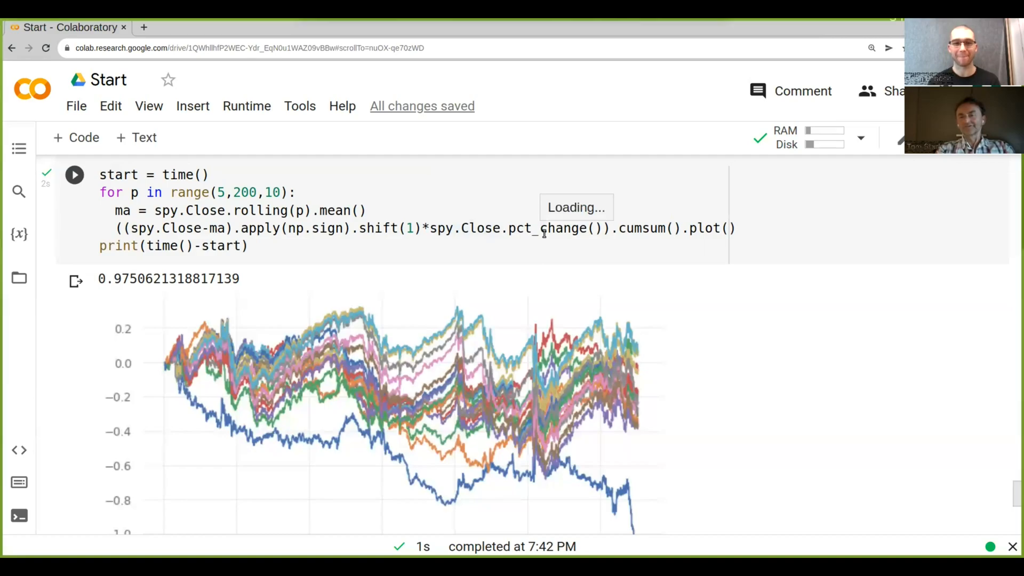
{"action": "mouse_move", "coordinate": [364, 299]}
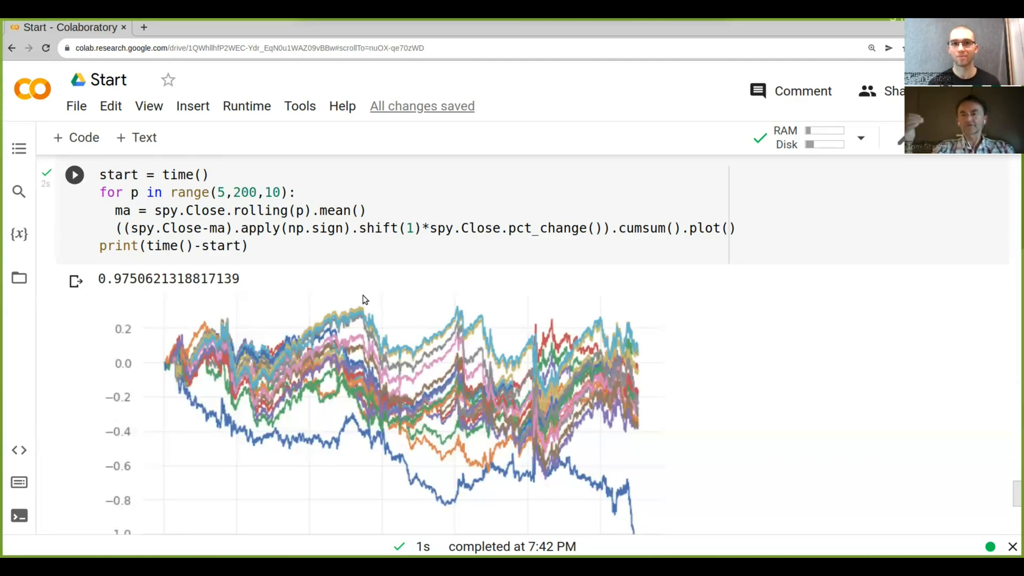
{"action": "mouse_move", "coordinate": [37, 225]}
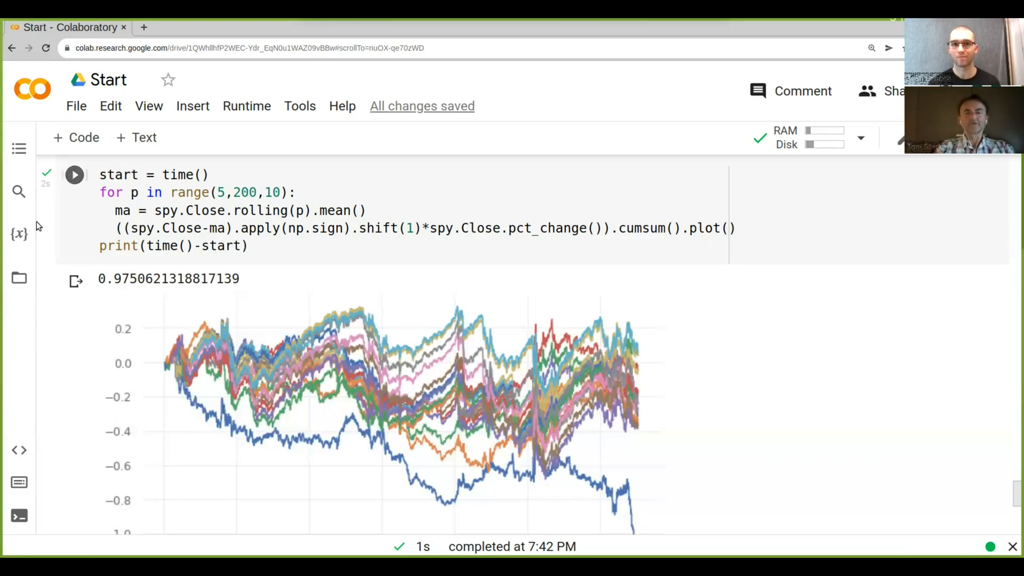